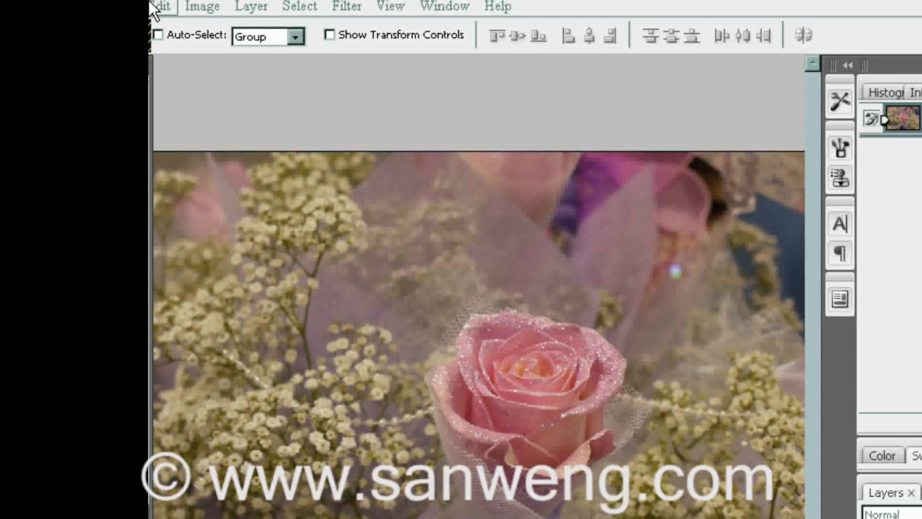
Step: Open the Image > Mode menu to reach the Lab Color option
left_click(204, 8)
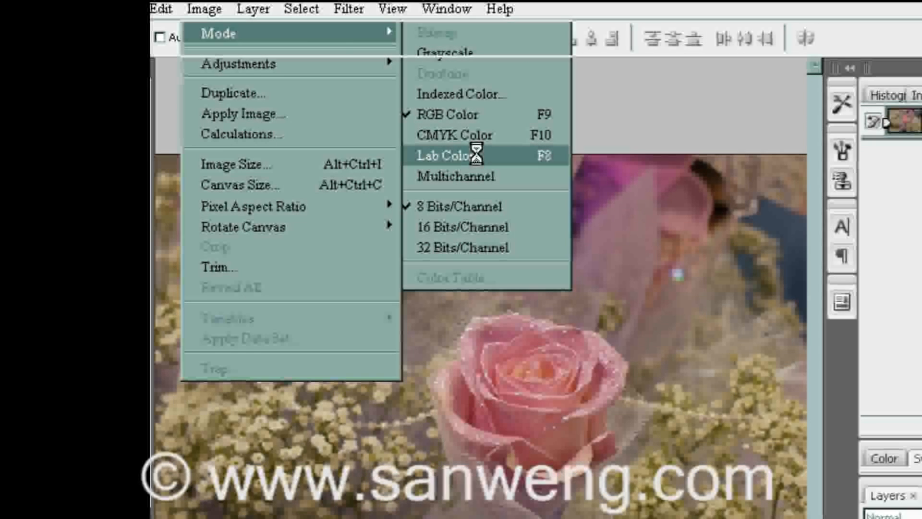
Step: Convert the photo to Lab Color and steepen the a channel curve in a new Curves layer
left_click(652, 497)
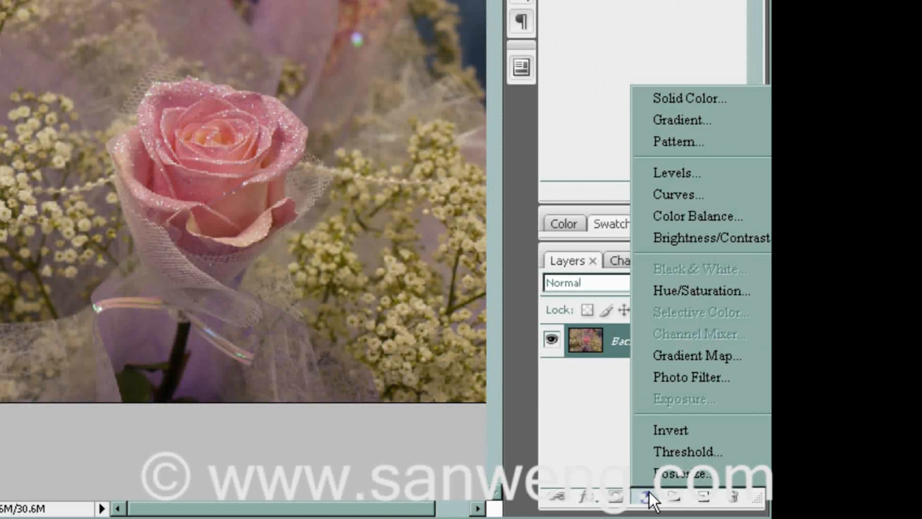
mouse_move(677, 194)
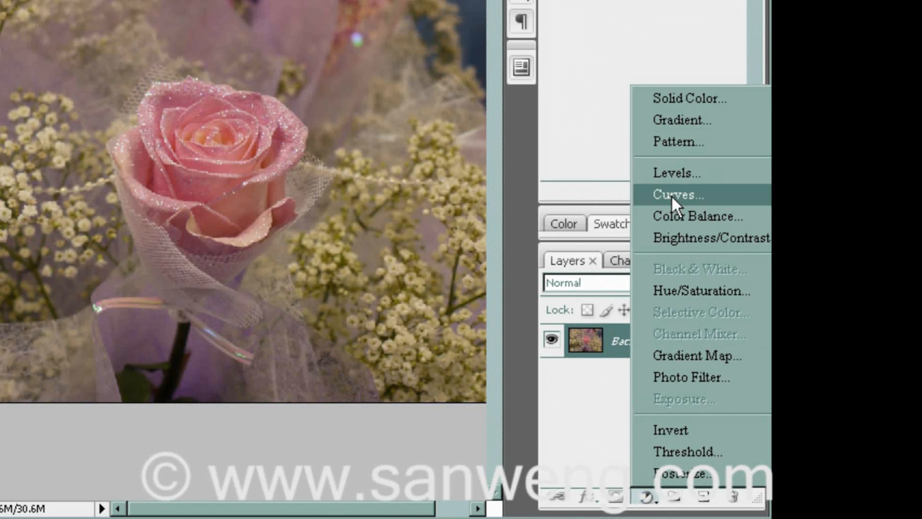
left_click(679, 194)
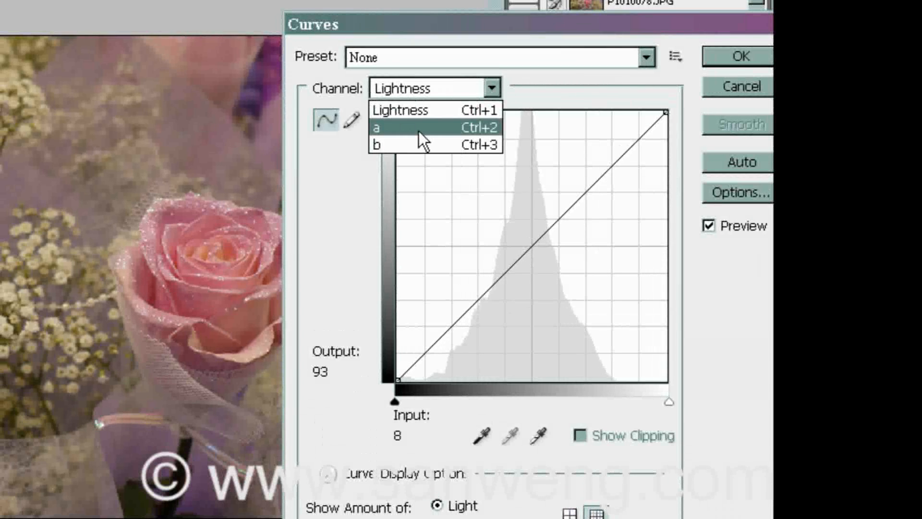
left_click(379, 128)
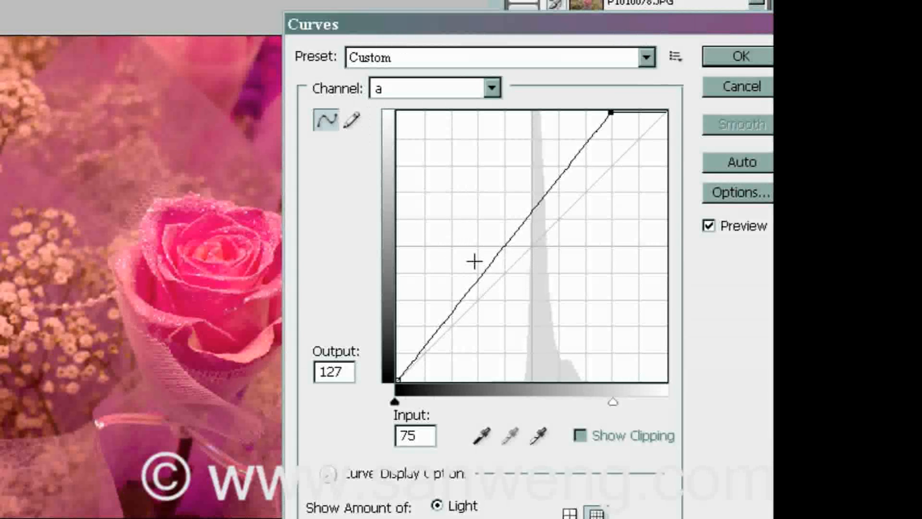
left_click_drag(396, 378, 453, 383)
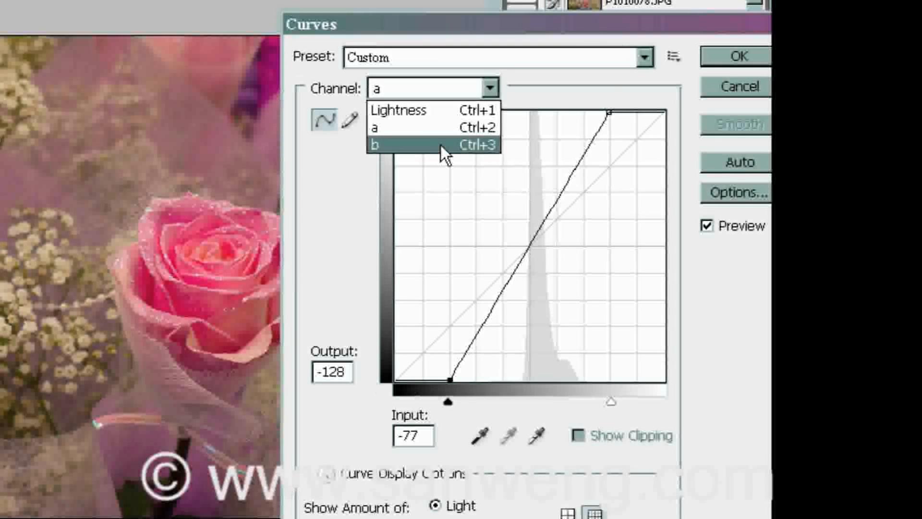
Step: Steepen the b curve, add a gentle Lightness S-curve, and compare before and after with Preview
left_click(377, 144)
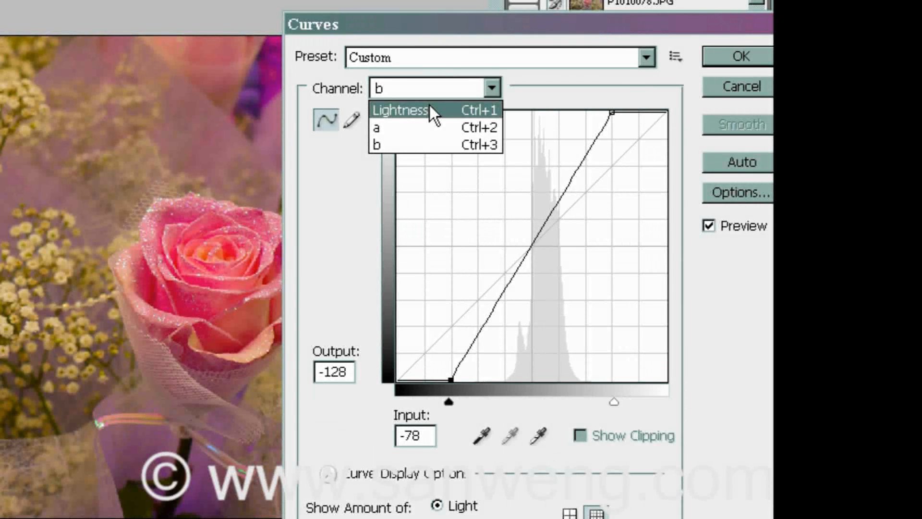
left_click(400, 110)
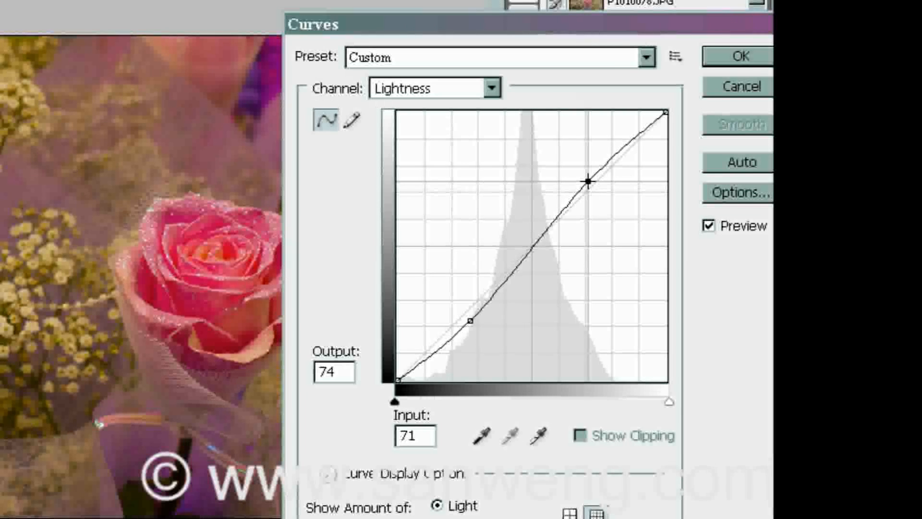
left_click(708, 225)
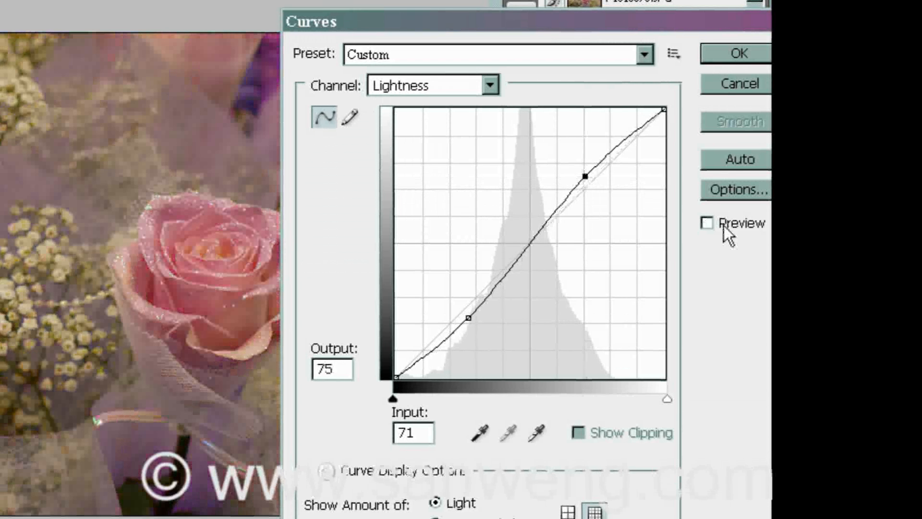
left_click(708, 223)
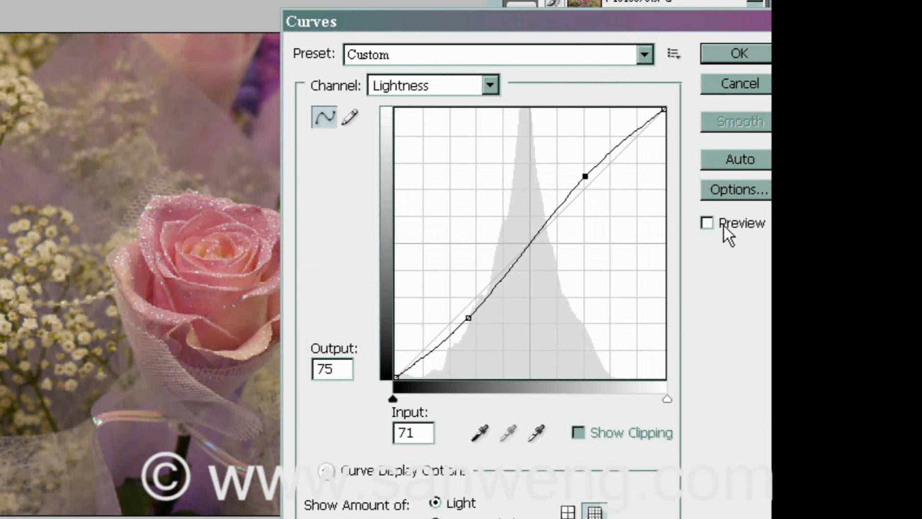
left_click(708, 225)
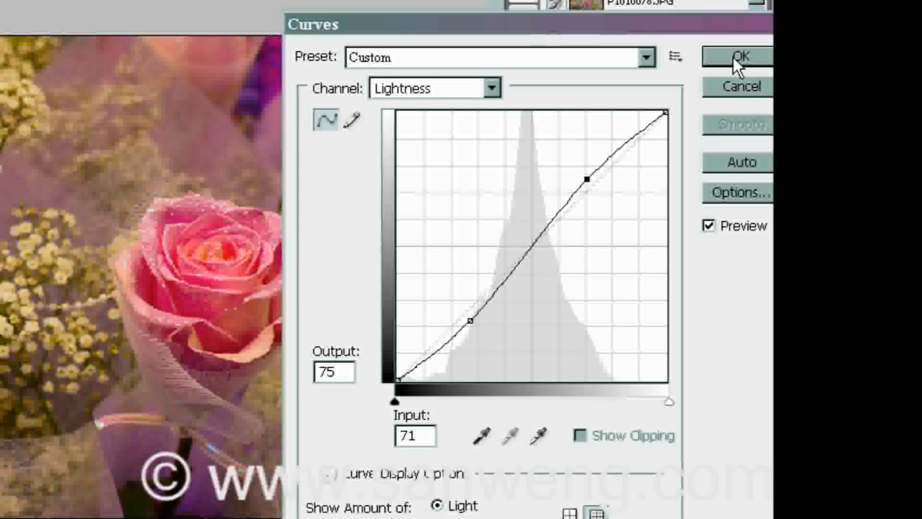
Step: Confirm Curves, merge it into the Background layer, and convert the image to RGB Color
left_click(739, 56)
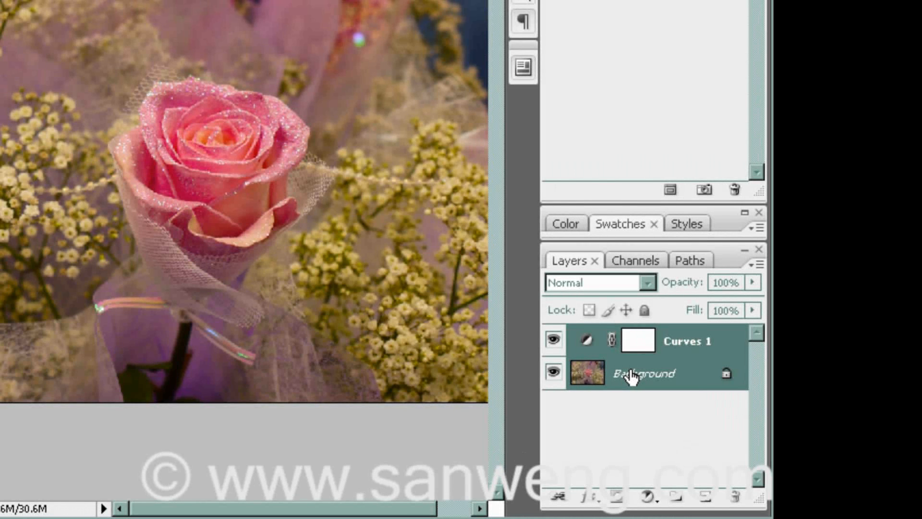
right_click(644, 373)
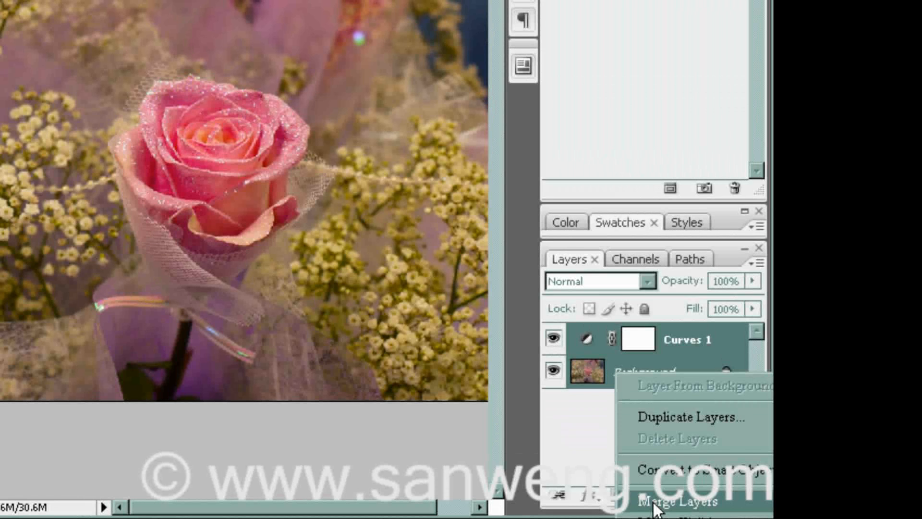
left_click(205, 8)
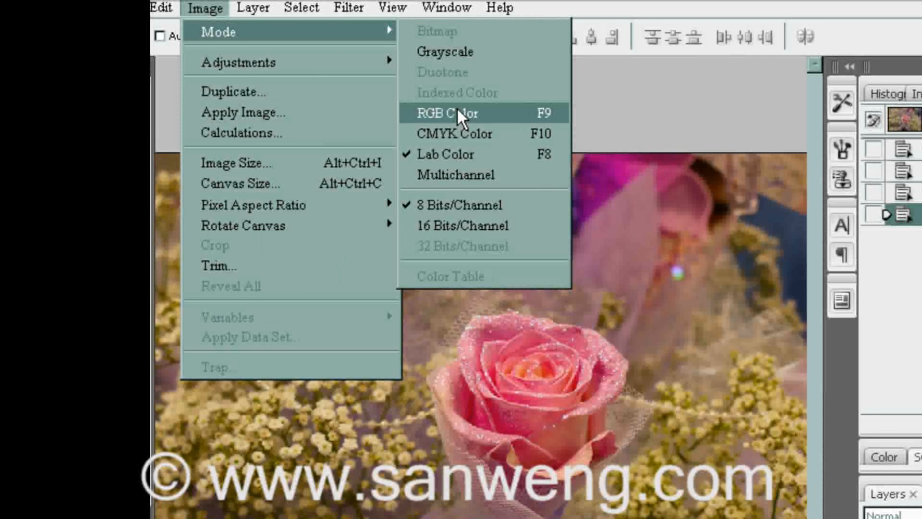
left_click(447, 113)
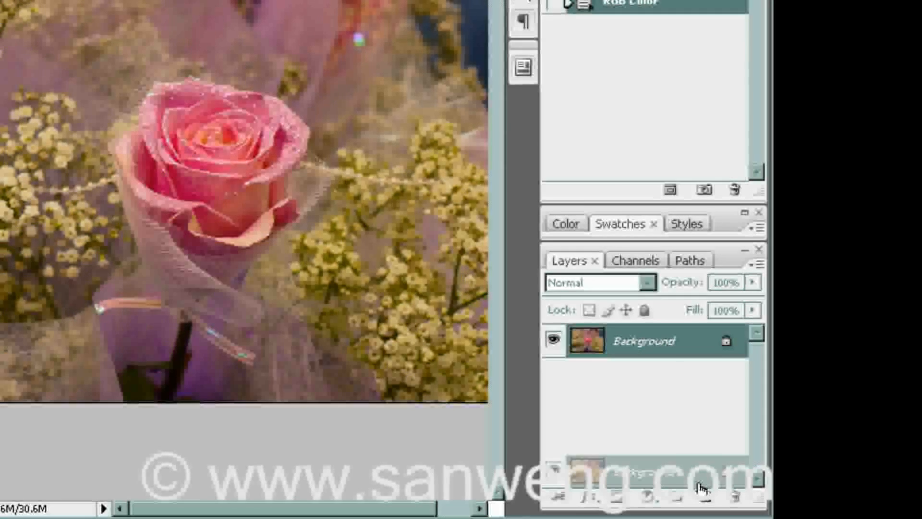
Step: Duplicate Background and apply Unsharp Mask at 150%, 7 px radius, 0 levels
left_click(700, 499)
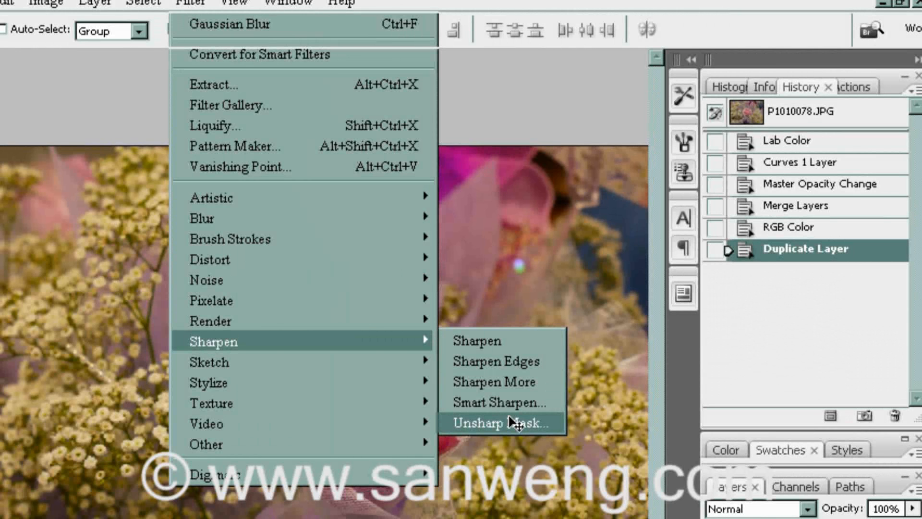
left_click(494, 422)
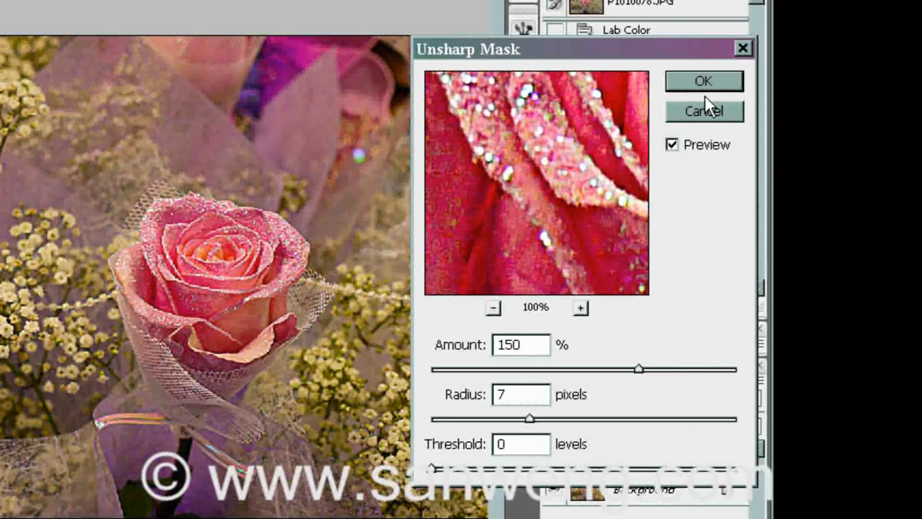
left_click(703, 81)
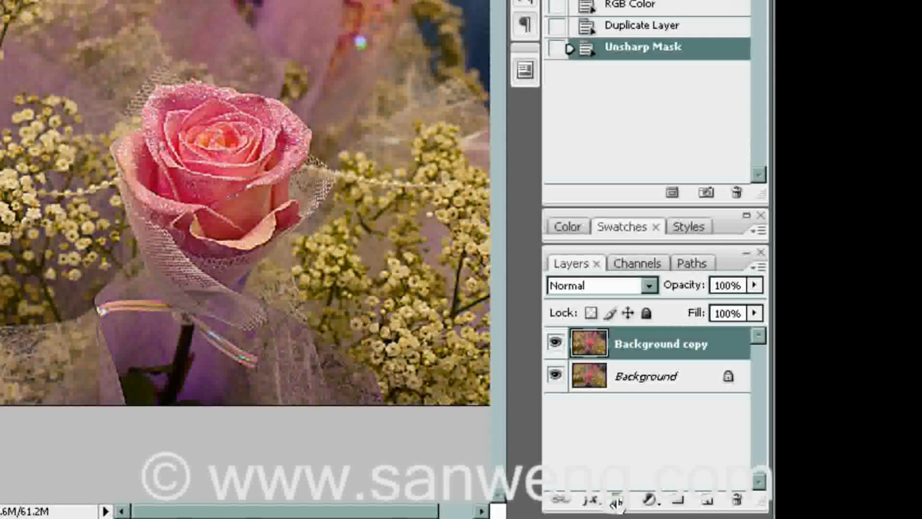
Step: Add a layer mask to the sharpened copy and choose the Paint Bucket to fill it black
left_click(613, 498)
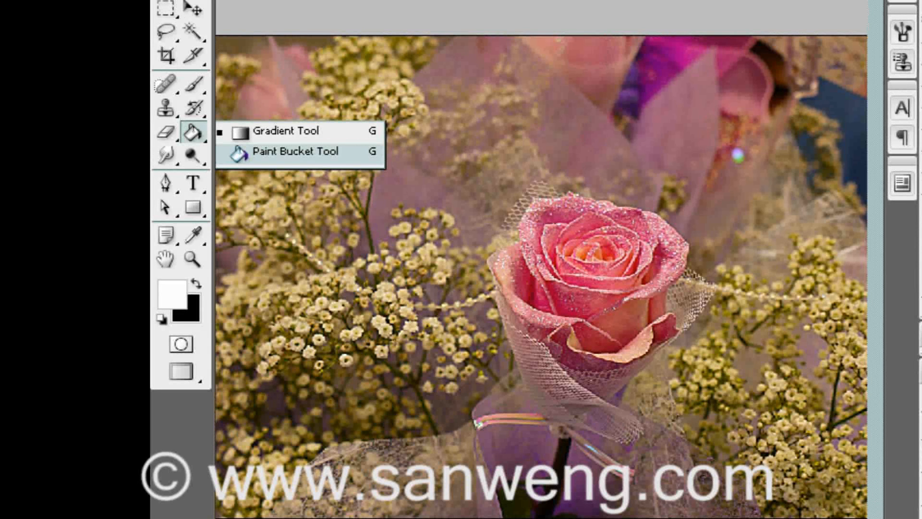
left_click(295, 152)
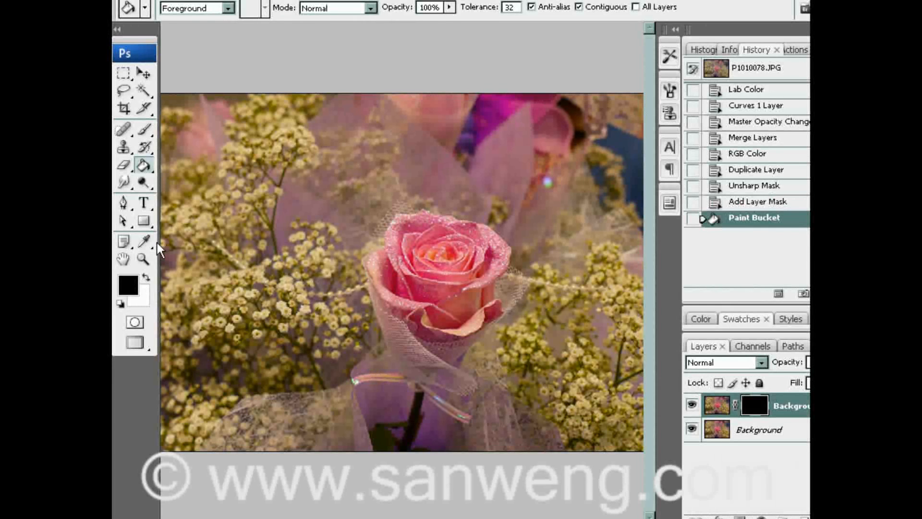
mouse_move(143, 129)
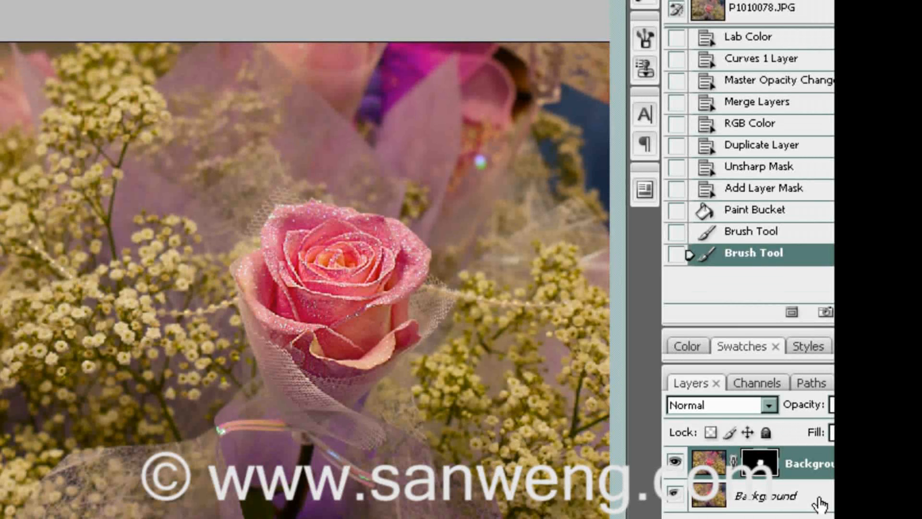
Step: Select all, paste a merged copy as a new layer, and apply a 10-pixel Gaussian Blur
left_click(347, 7)
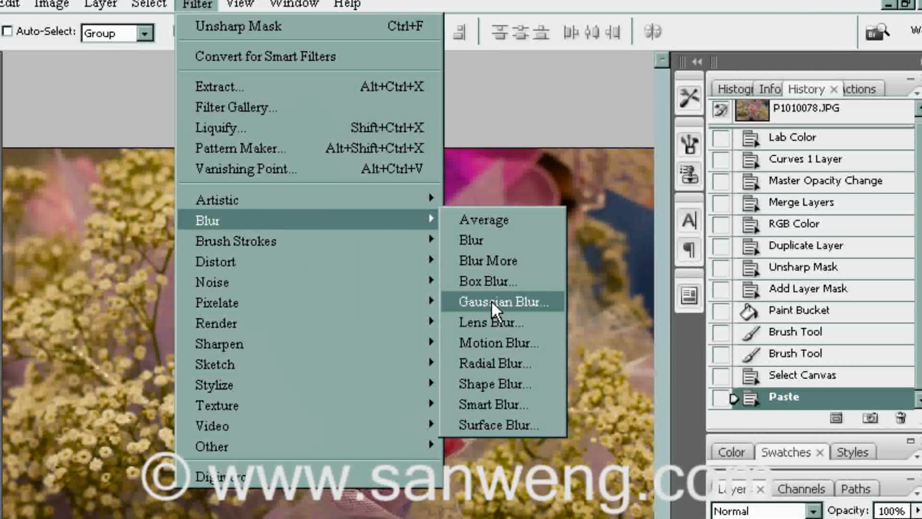
left_click(498, 301)
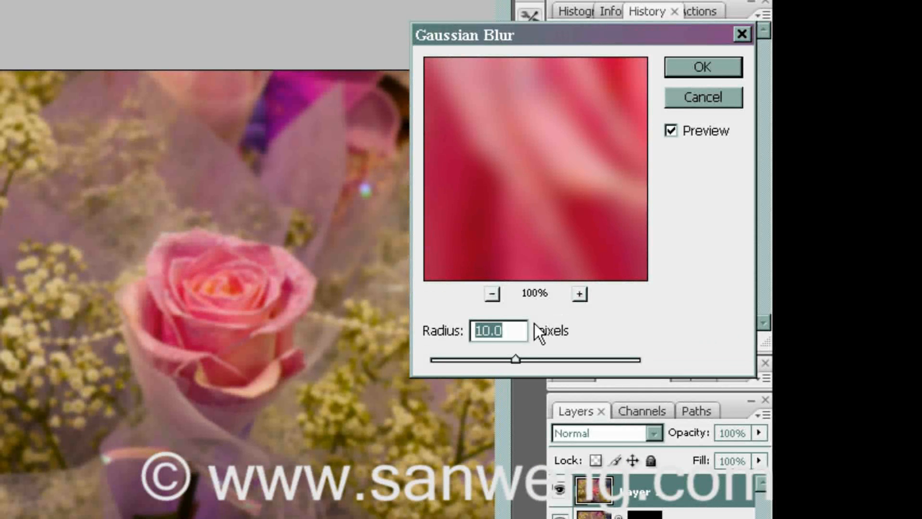
left_click(208, 5)
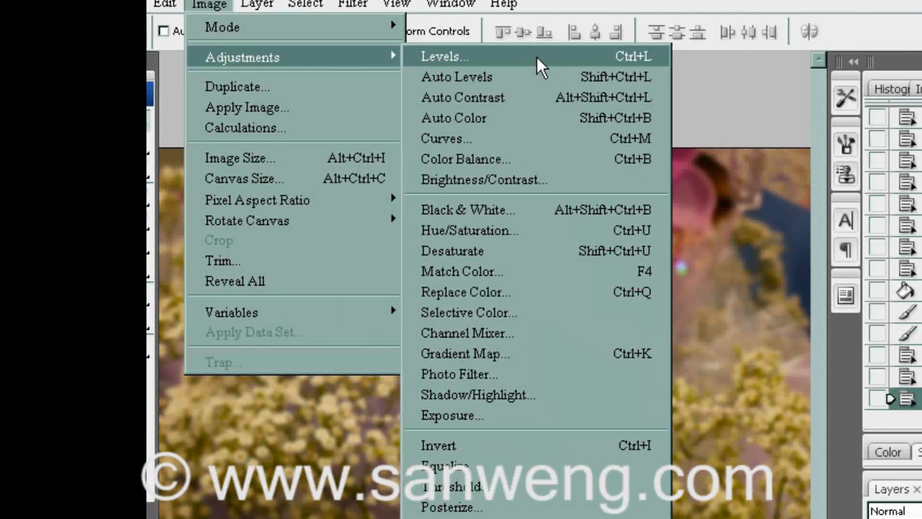
Step: Apply an Auto Levels correction to the blurred layer and confirm it
left_click(443, 56)
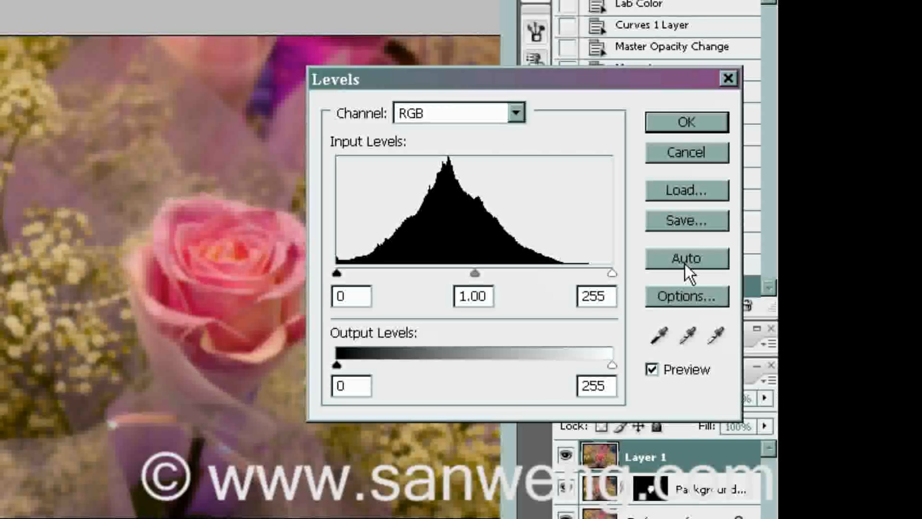
left_click(686, 259)
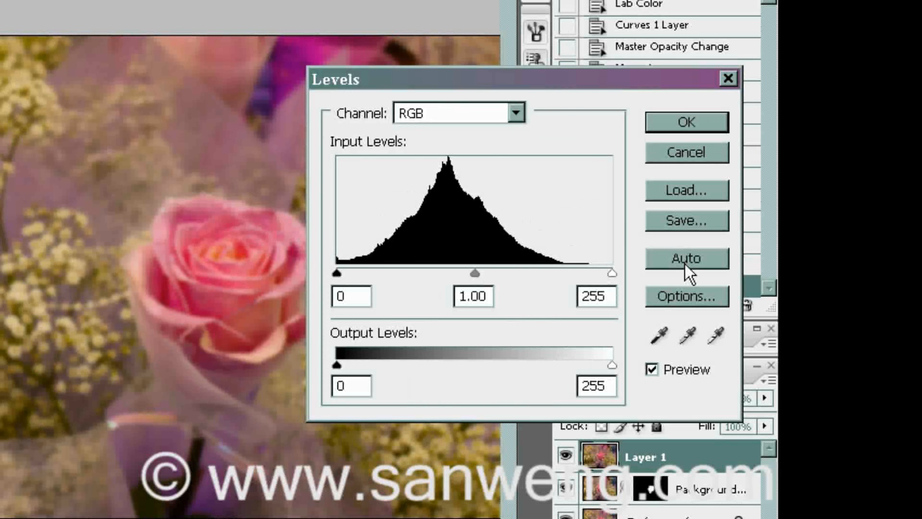
left_click(686, 258)
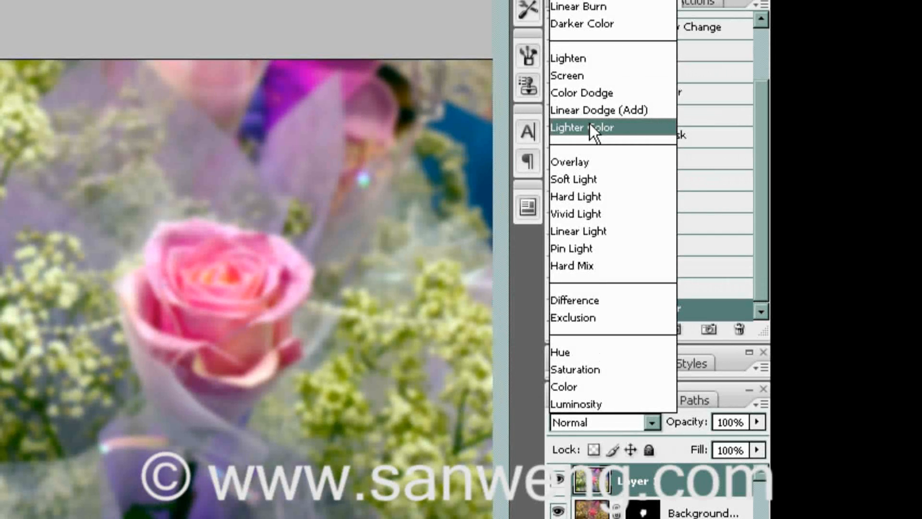
Step: Set the blurred layer's blend mode to Lighter Color
left_click(581, 127)
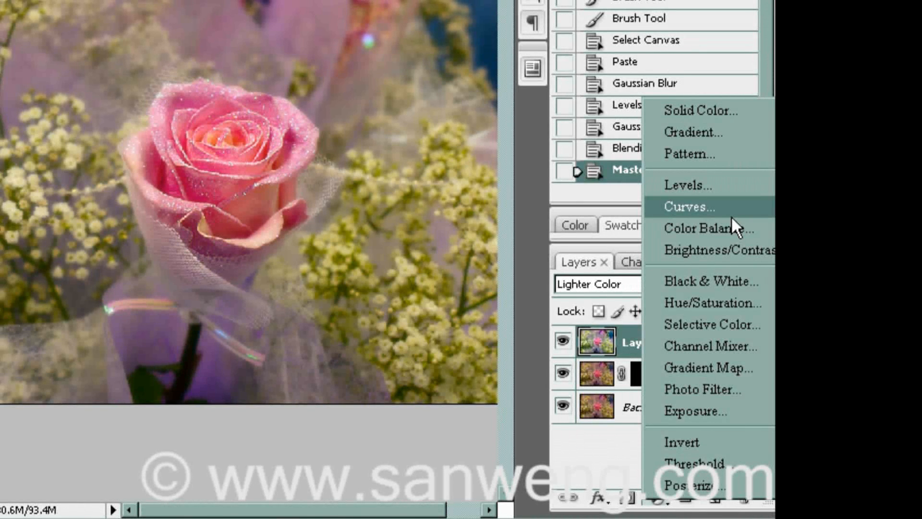
Step: Add a Curves adjustment layer on top, nudge the Red curve, then move to Green
left_click(689, 207)
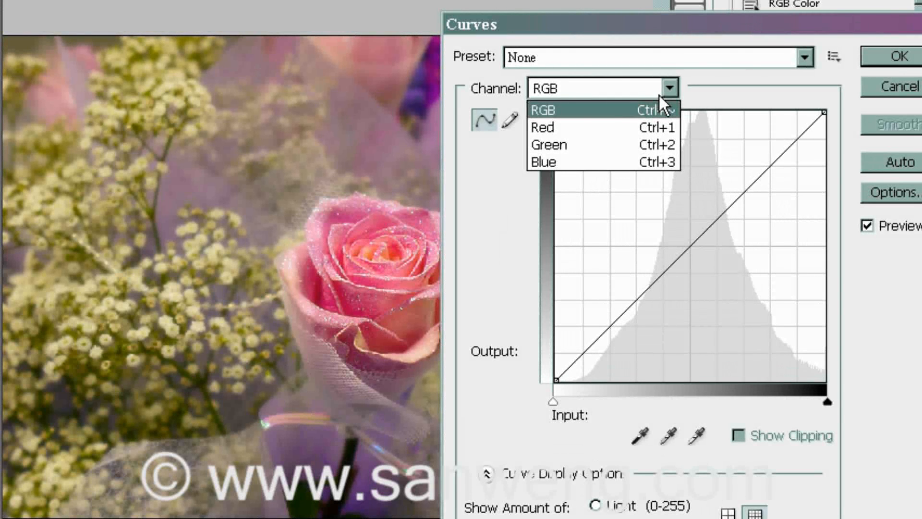
left_click(541, 126)
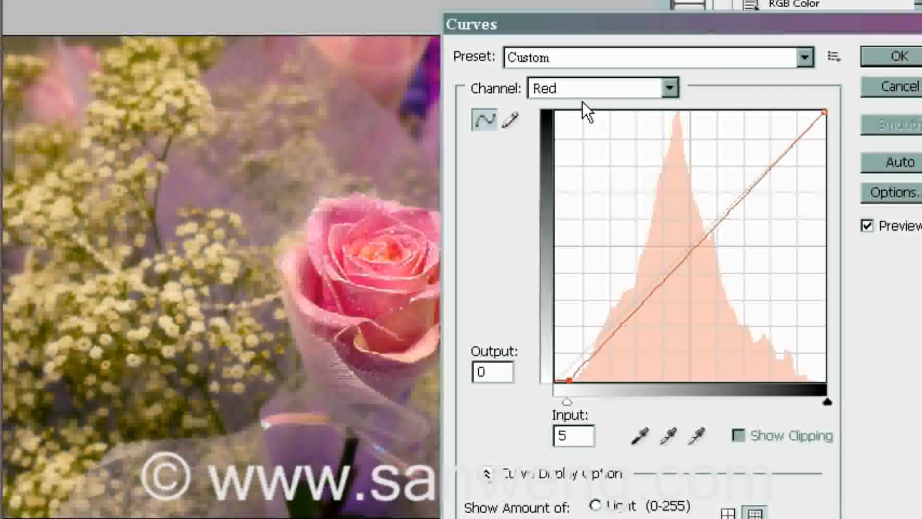
left_click(603, 87)
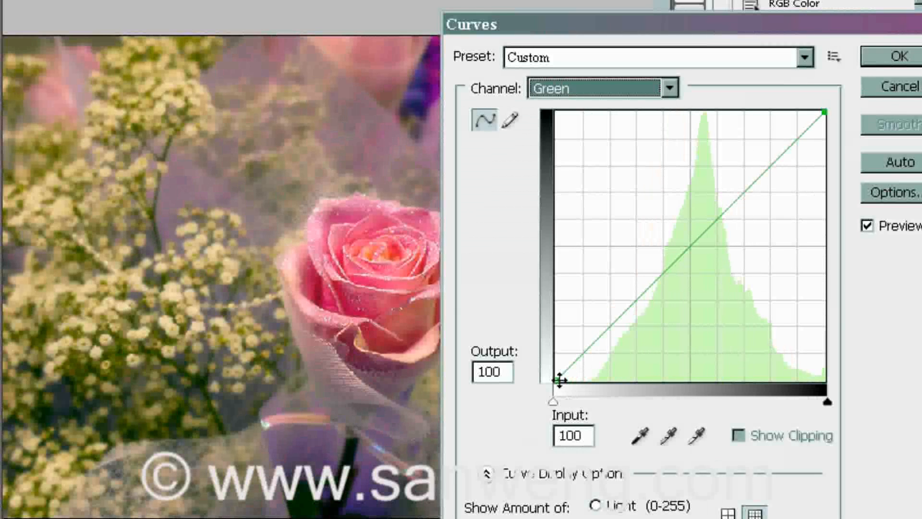